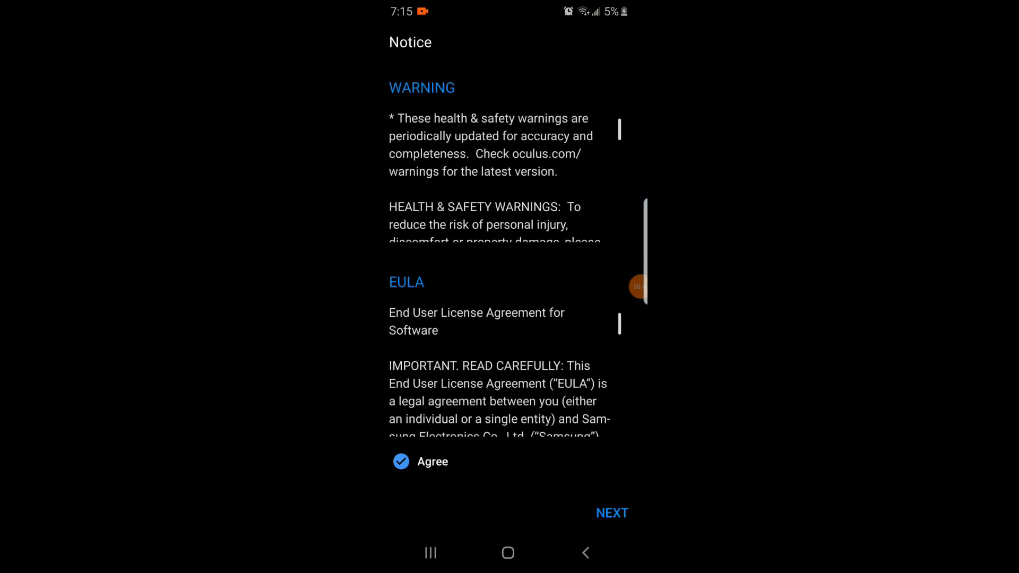
Step: Accept the Gear VR notice and try installing the VR apps twice, hitting a network error
left_click(610, 512)
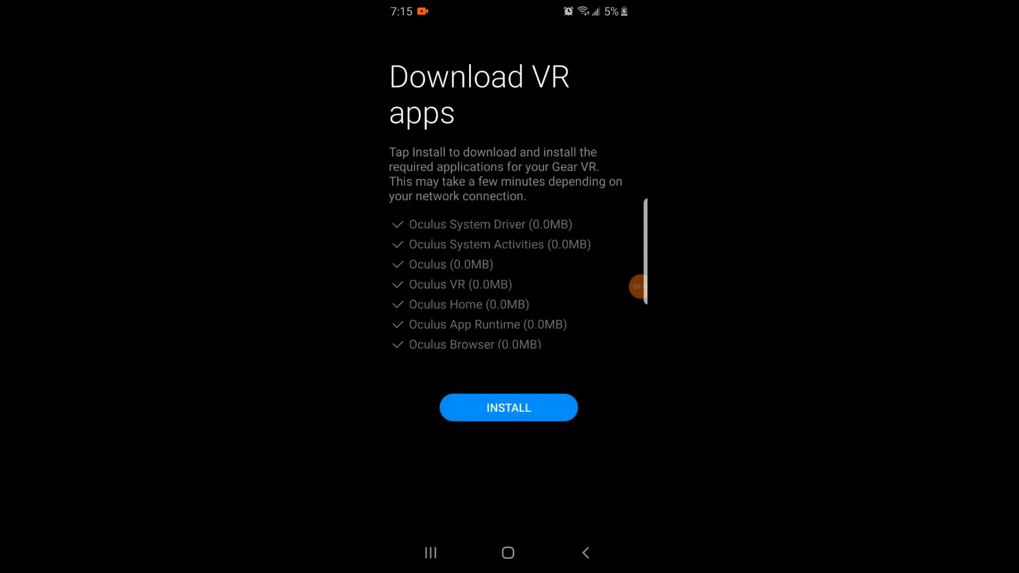
left_click(509, 407)
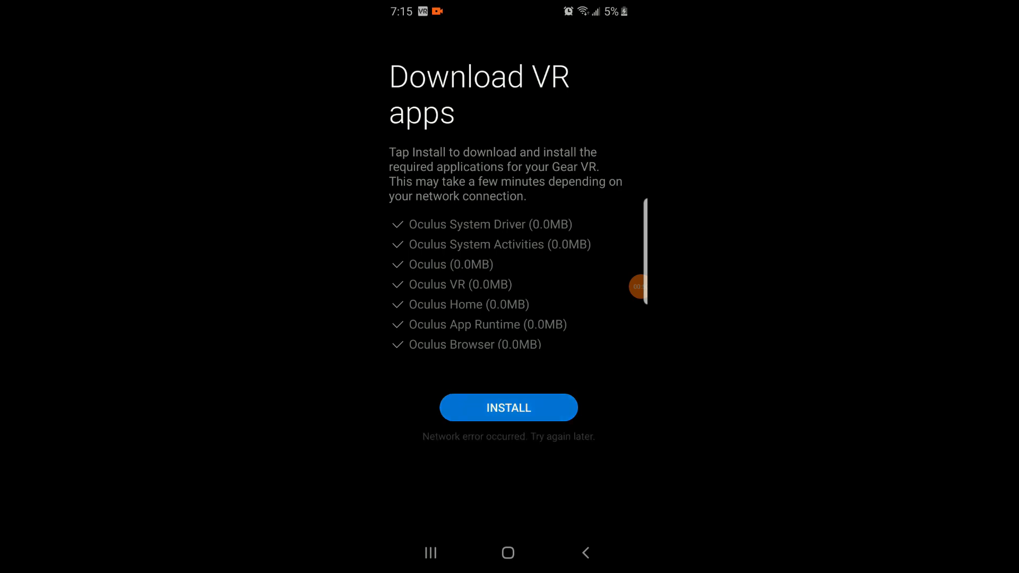
left_click(508, 408)
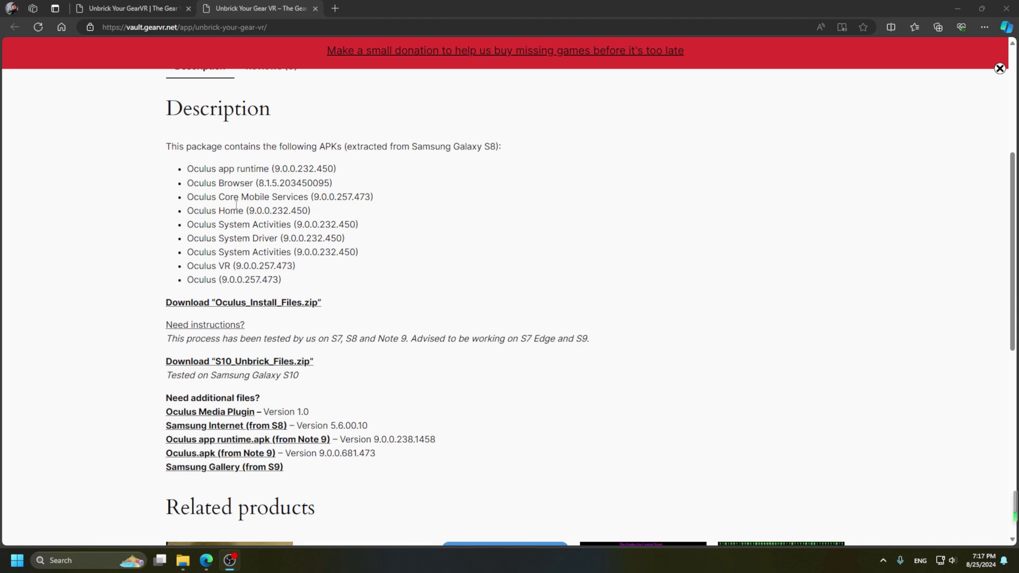
mouse_move(361, 246)
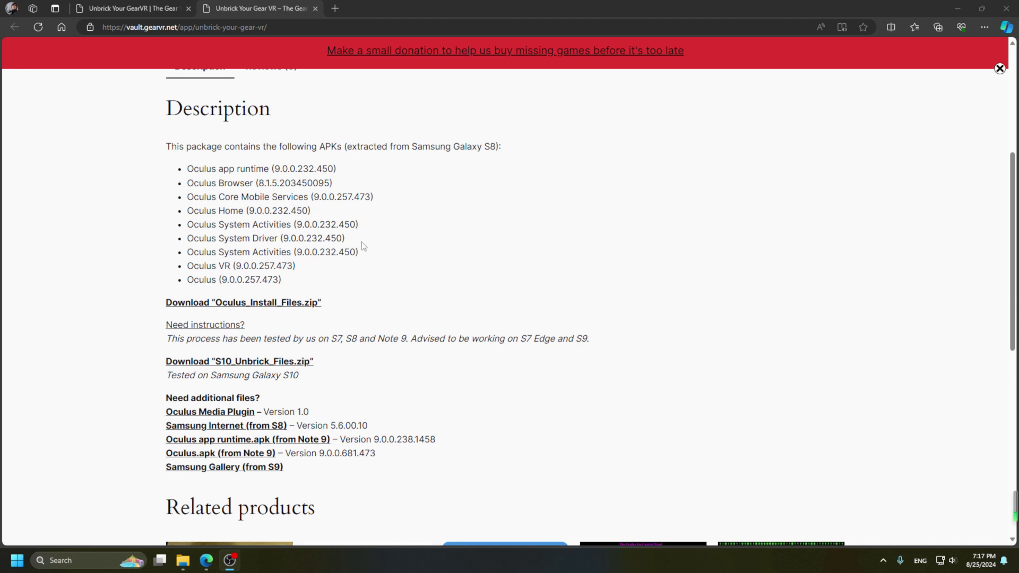
Step: Download Oculus_Install_Files.zip in Edge and choose Save to keep it
left_click(243, 302)
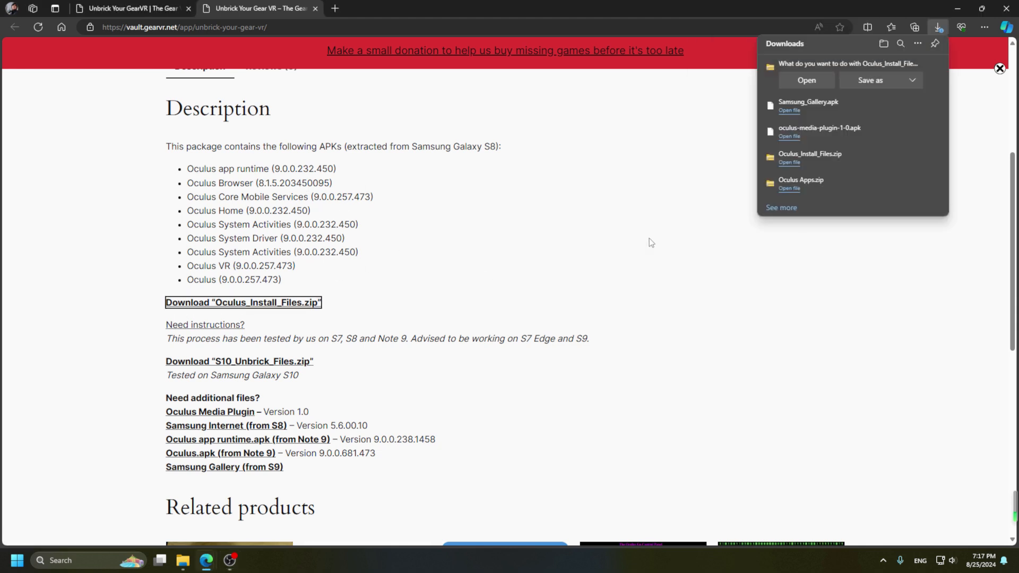
left_click(912, 80)
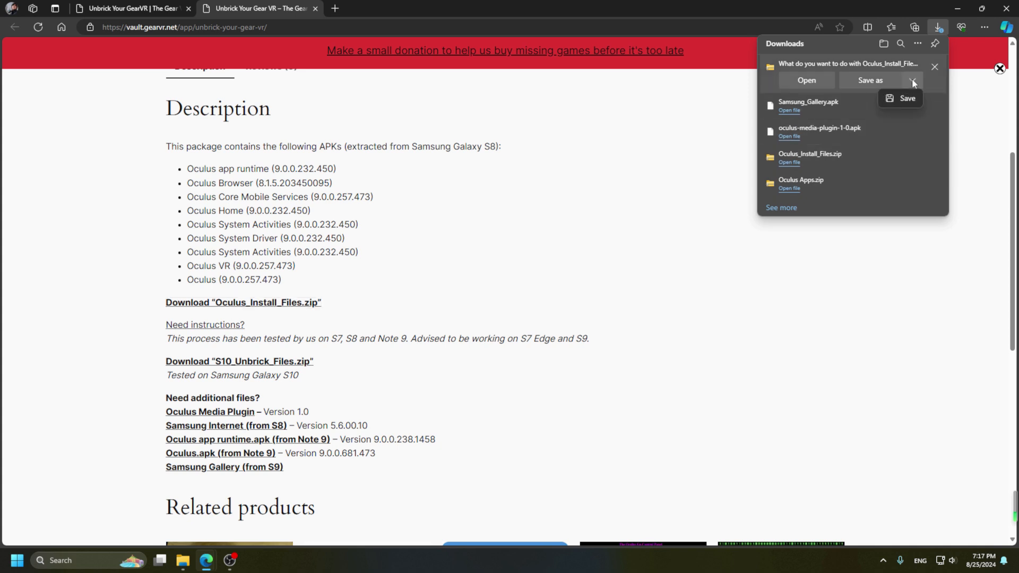
left_click(907, 99)
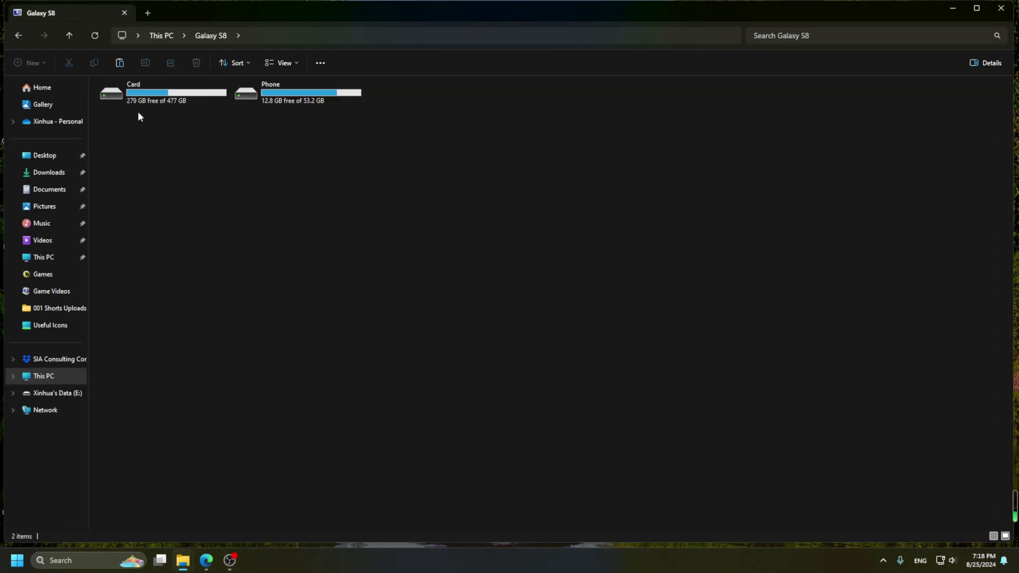
Step: Open a Galaxy S8 storage drive from This PC
double_click(270, 92)
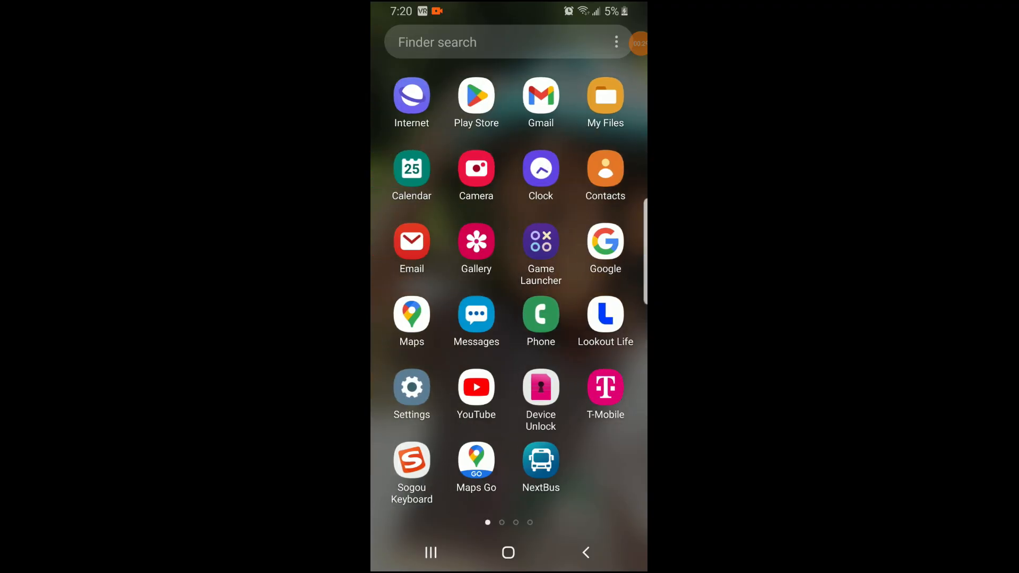
Step: Browse My Files internal storage down to the Oculus_Install_Files folder and open it
left_click(605, 95)
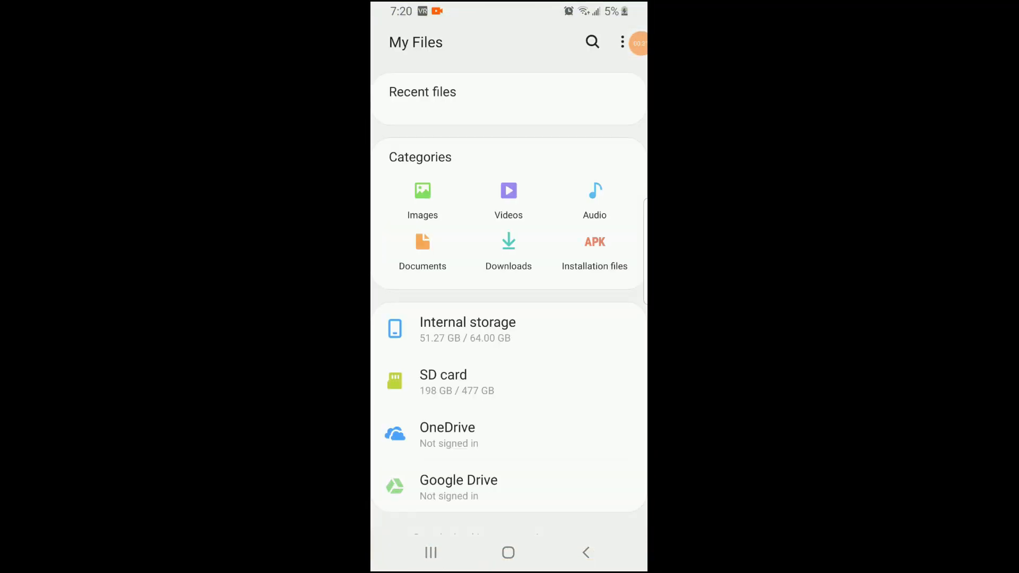
left_click(467, 322)
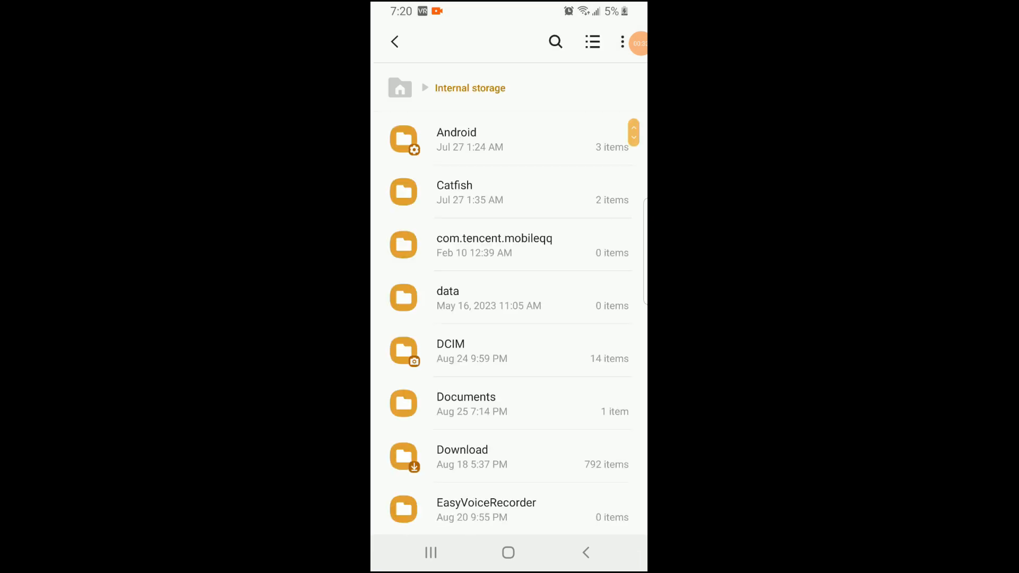
scroll("down", 3)
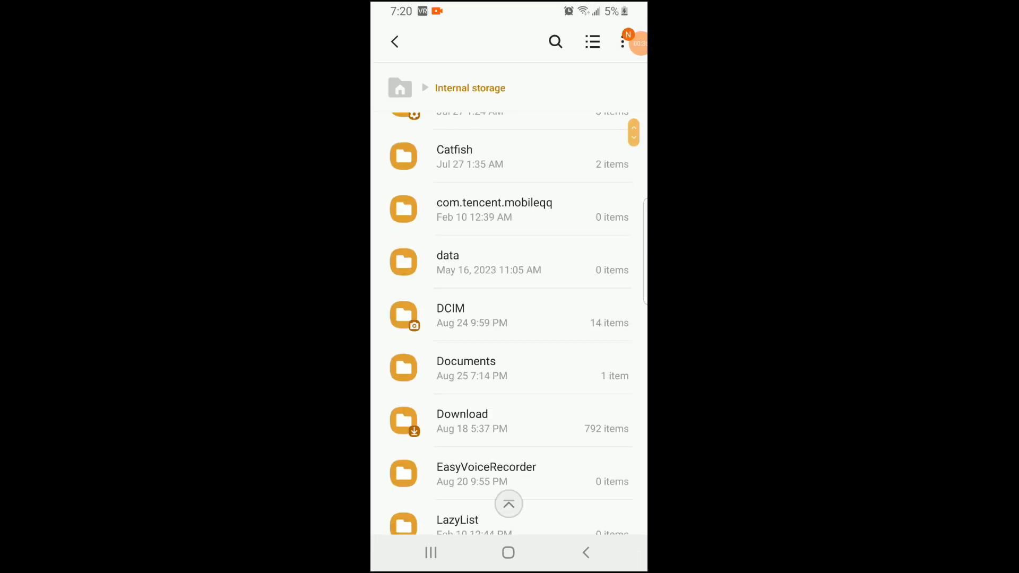
scroll("down", 3)
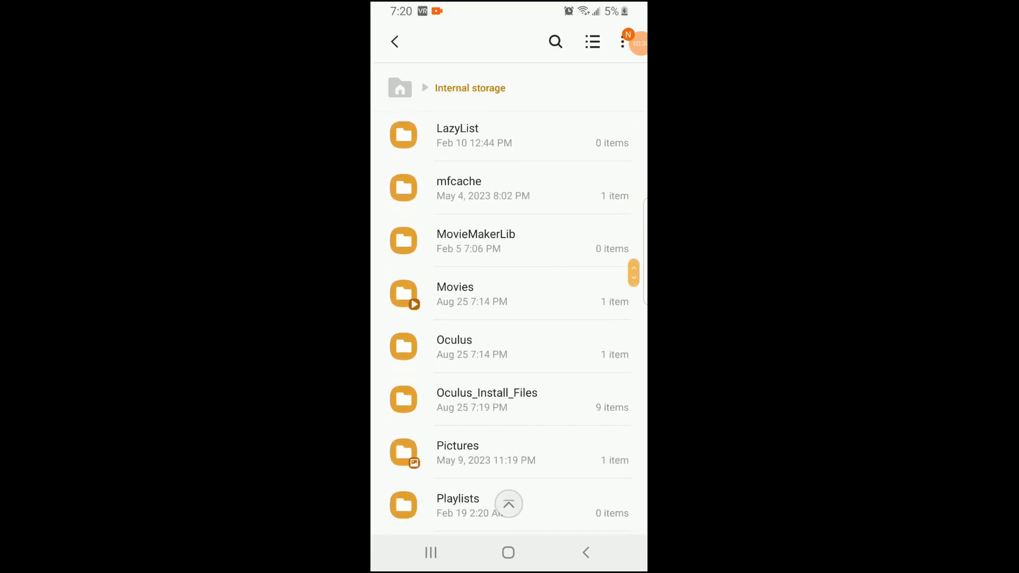
scroll("down", 3)
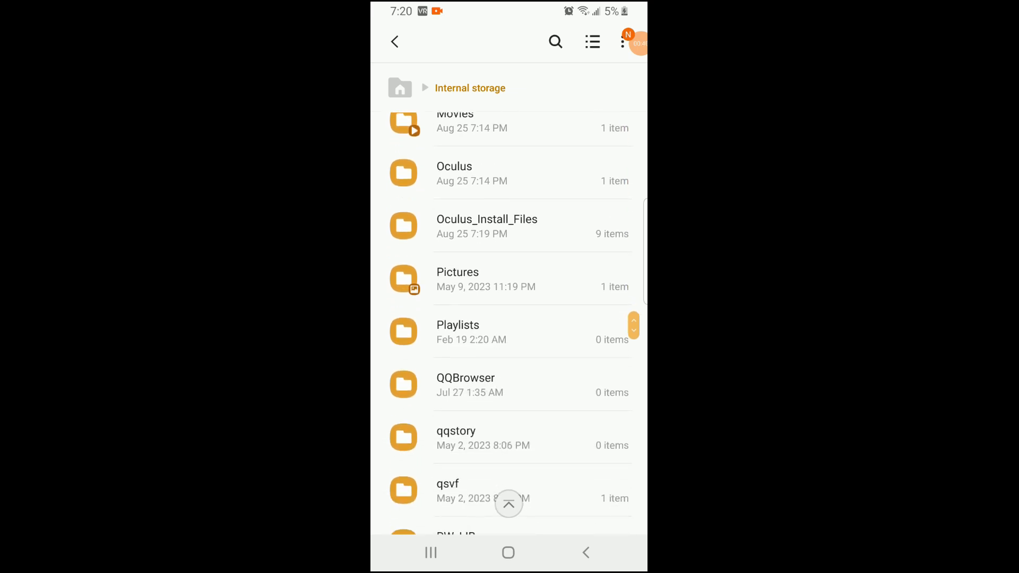
left_click(486, 225)
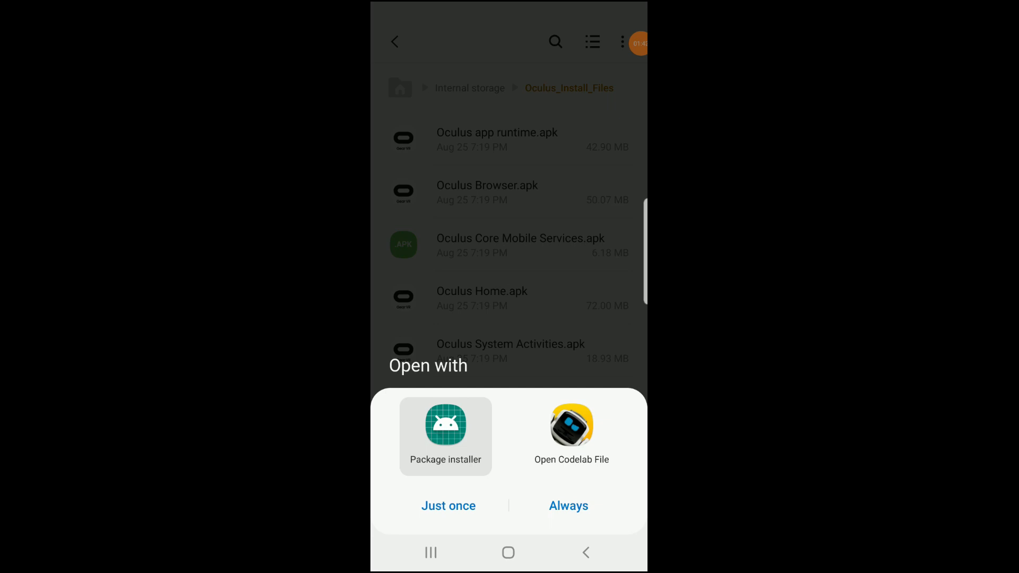
Step: Install the Oculus System Driver and Oculus System Activities APKs via Package installer
left_click(448, 506)
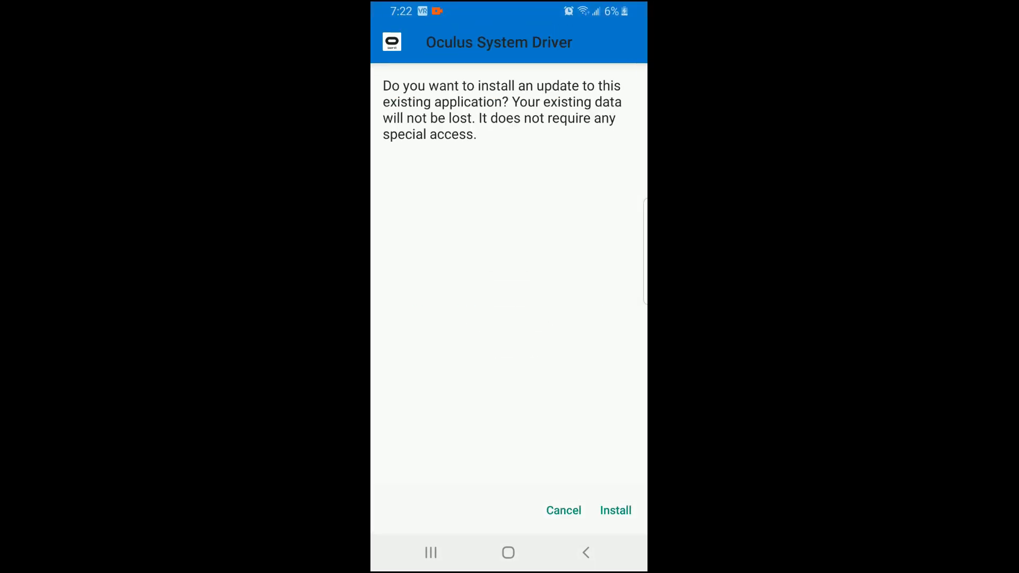
left_click(614, 510)
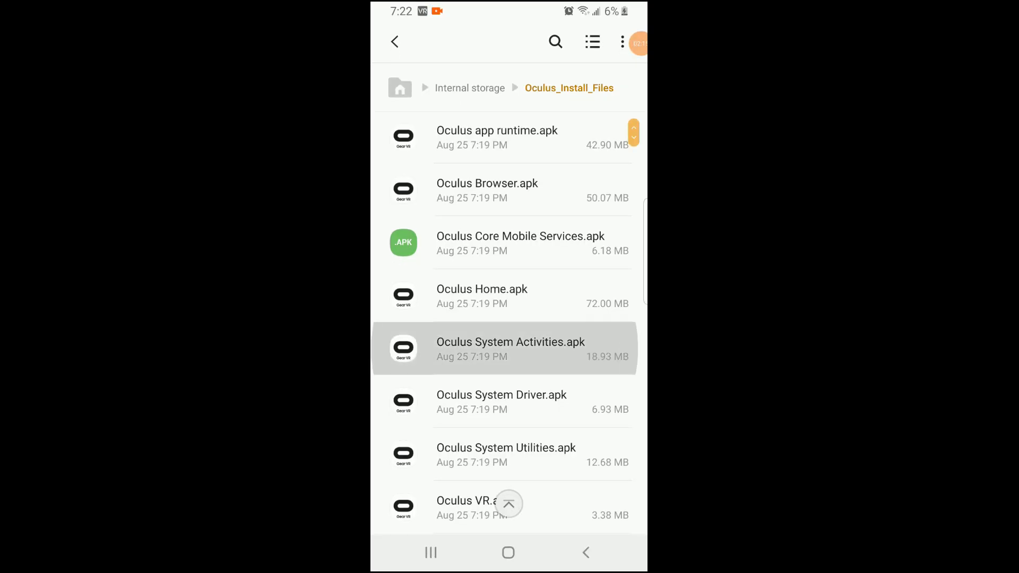
left_click(510, 348)
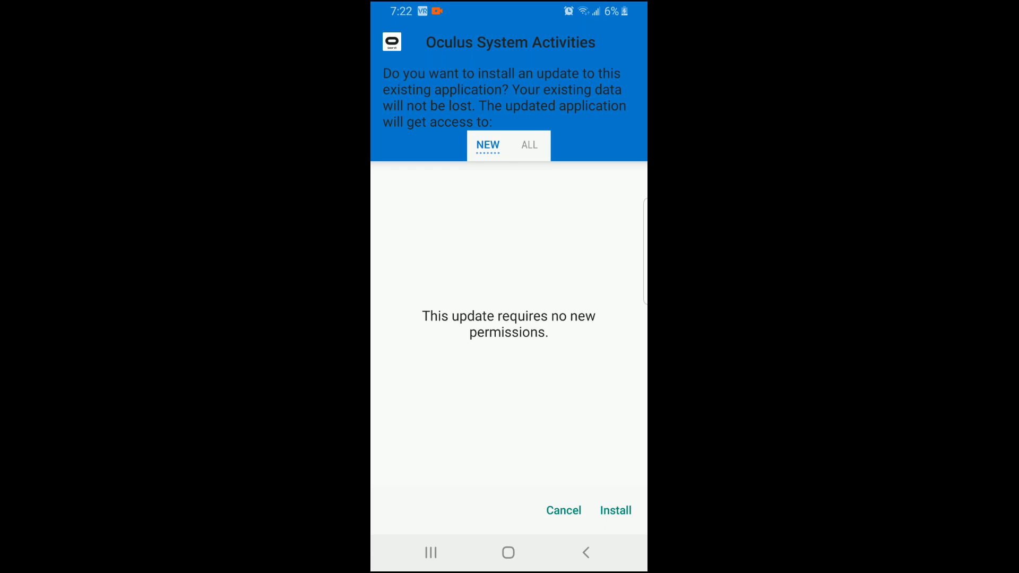
left_click(615, 510)
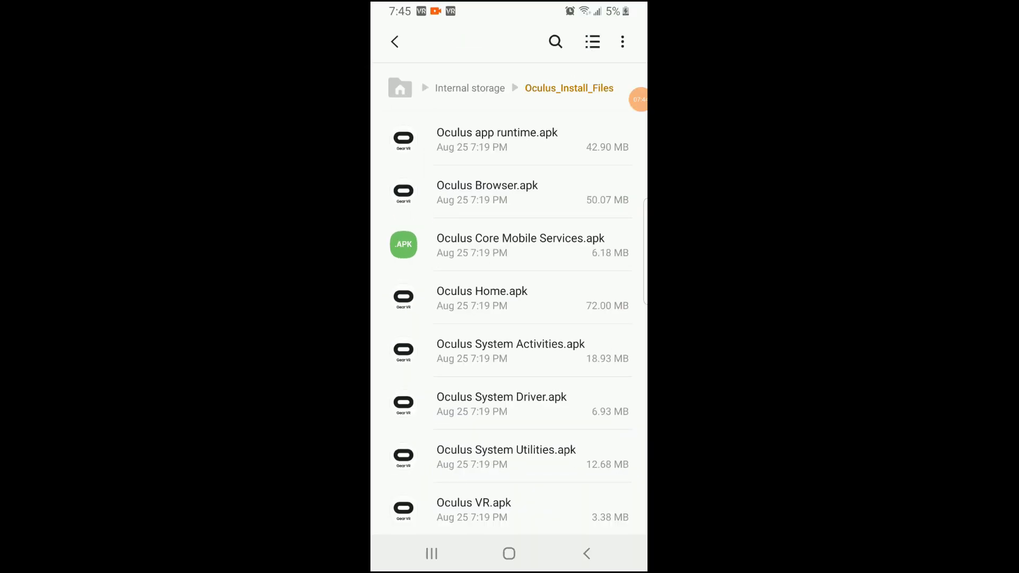
Step: Install the Oculus System Utilities APK update
left_click(505, 449)
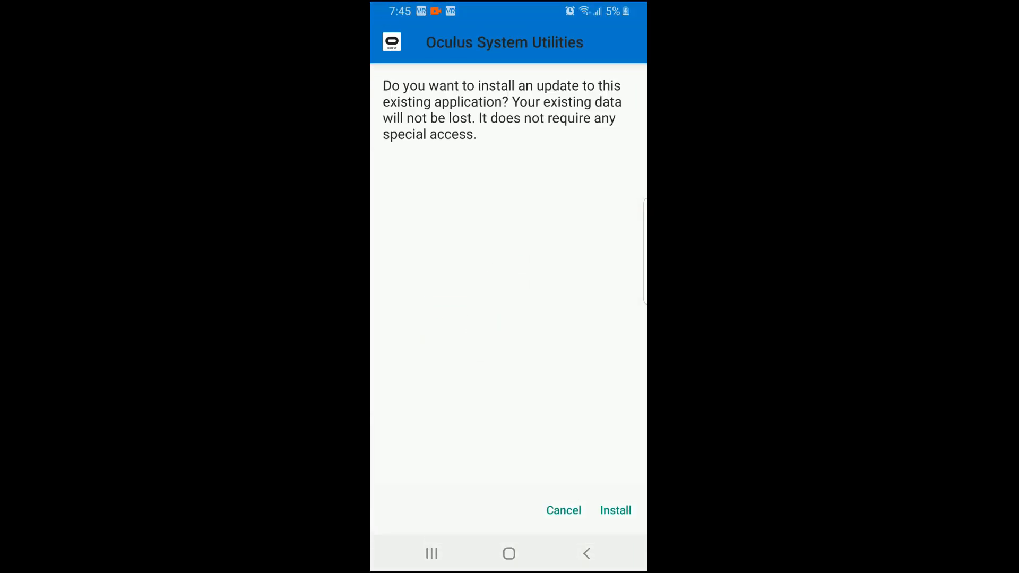
left_click(614, 510)
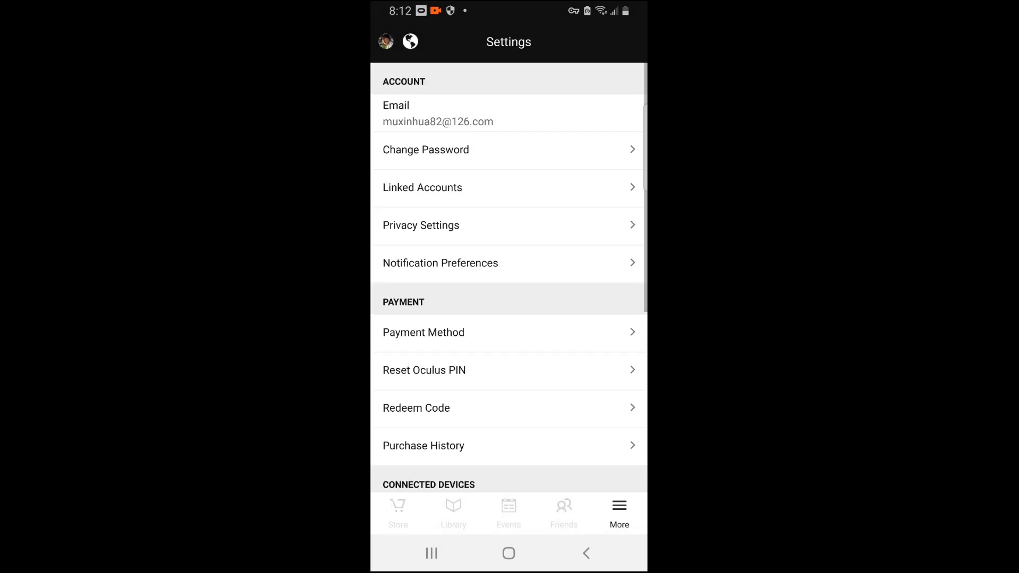
Step: Open the Oculus Library's Not Installed tab and scroll through its titles
left_click(508, 513)
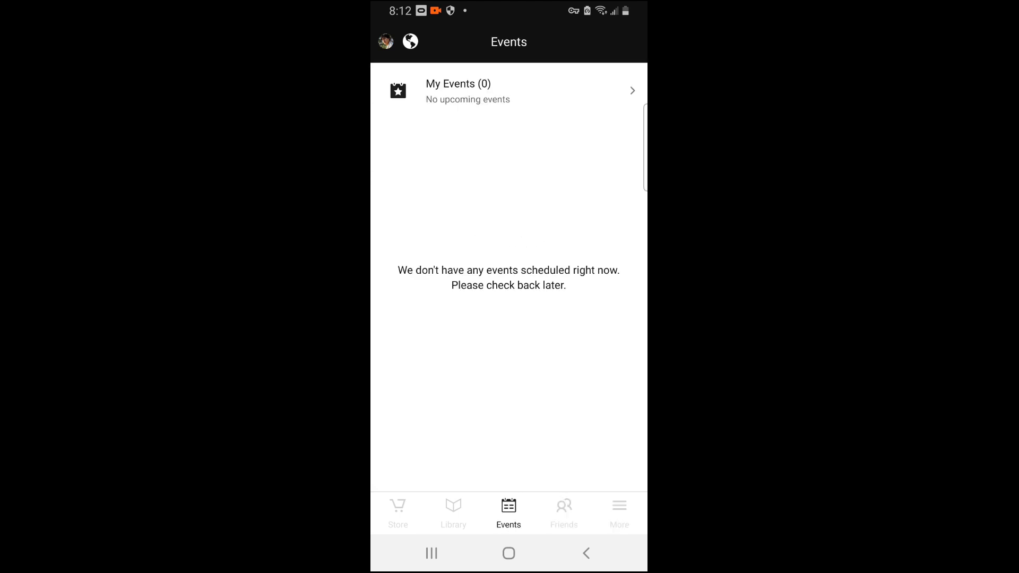
left_click(453, 512)
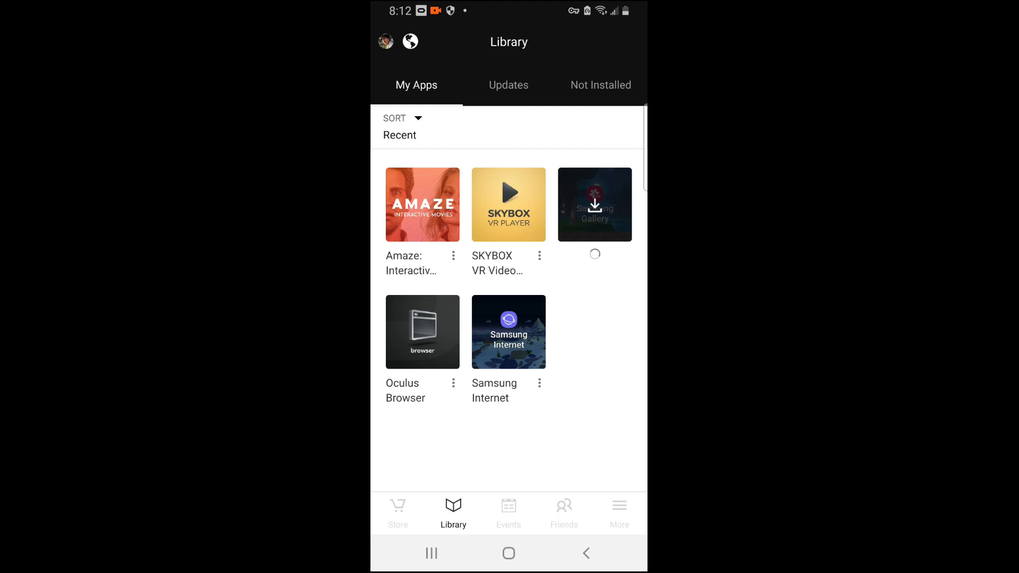
left_click(600, 85)
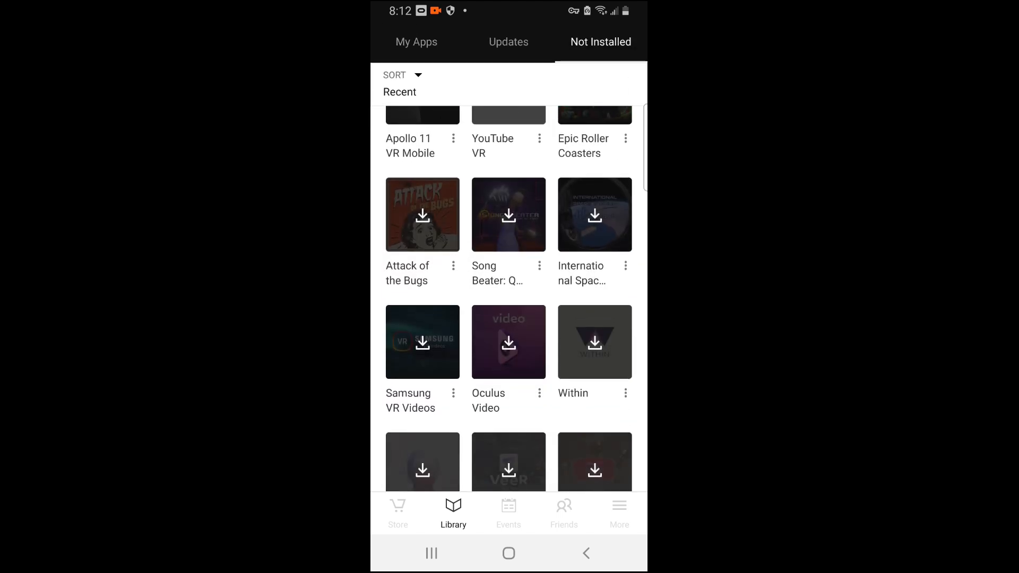
scroll("up", 3)
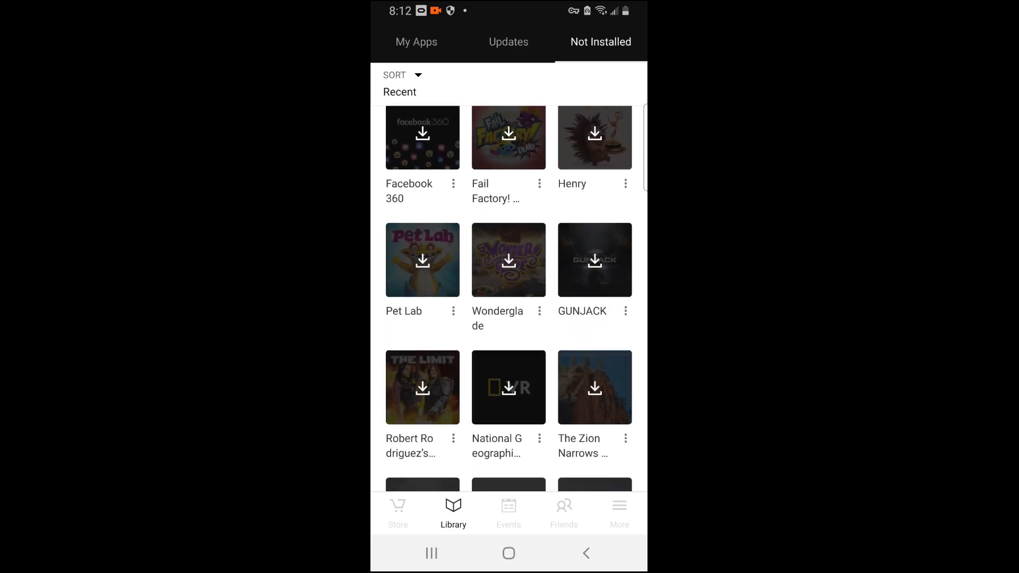
scroll("down", 3)
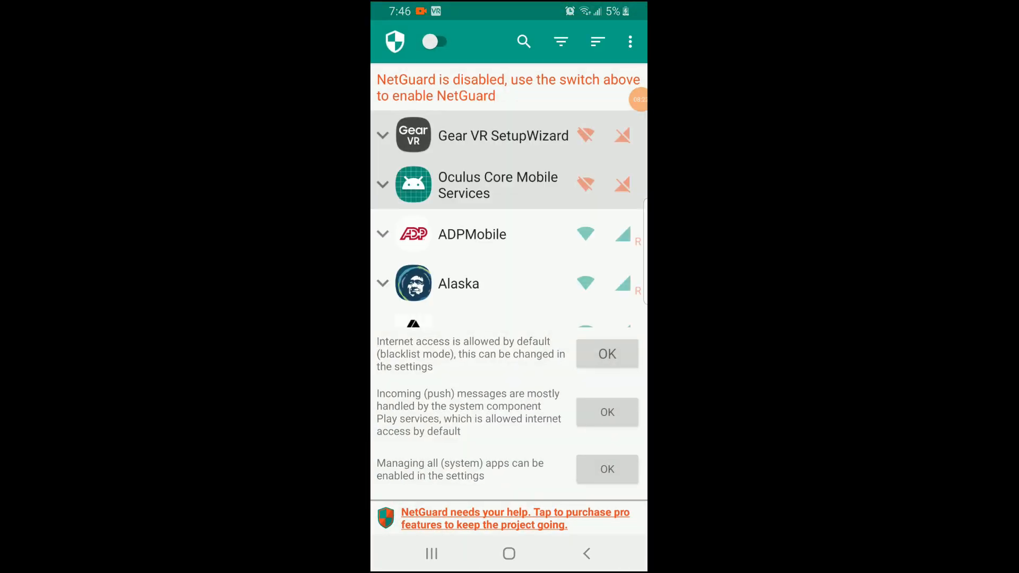
Step: Switch the NetGuard firewall on and dismiss the battery optimization notice
left_click(433, 41)
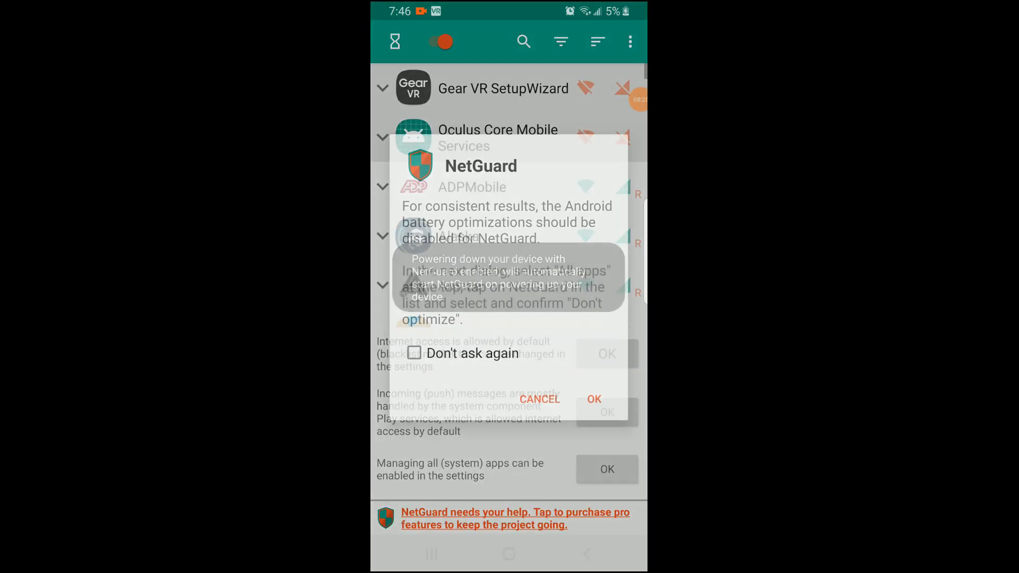
left_click(593, 399)
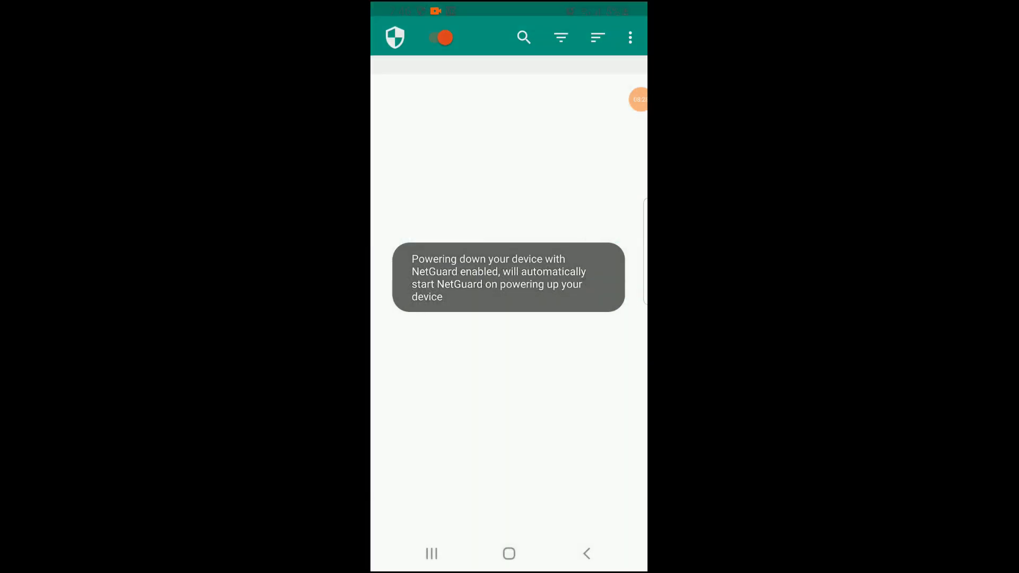